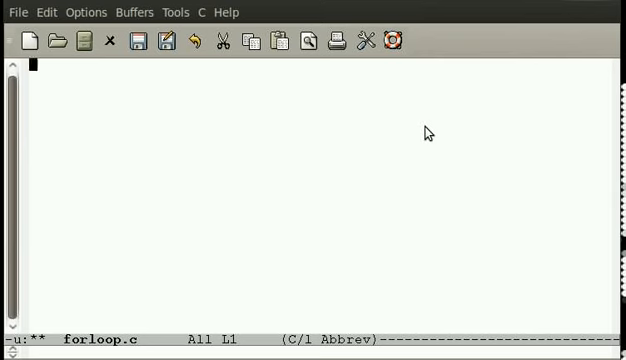
# Step: Add #include <stdio.h>, open int main(){, and declare int i followed by a blank line
pyautogui.write('#')
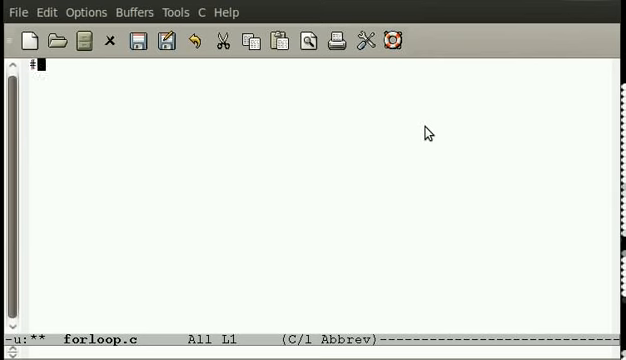
pyautogui.write('#include <st')
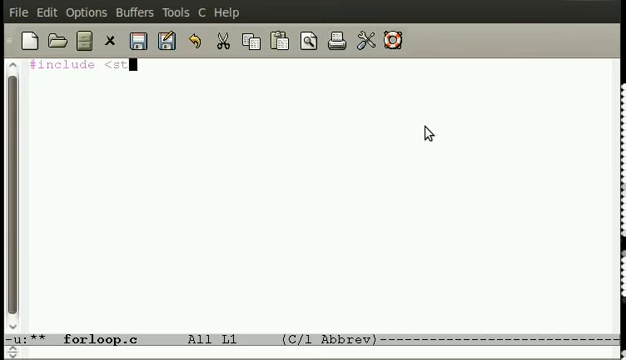
pyautogui.write('dio.h>')
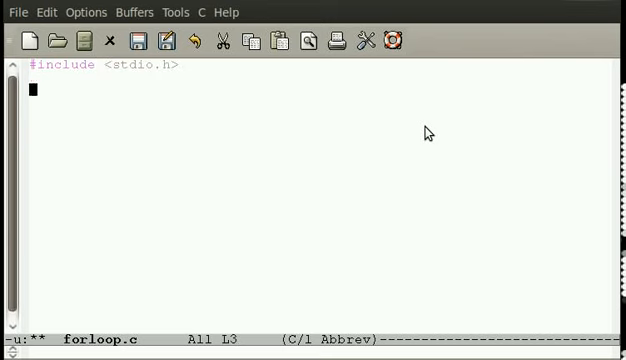
pyautogui.write('int main(){')
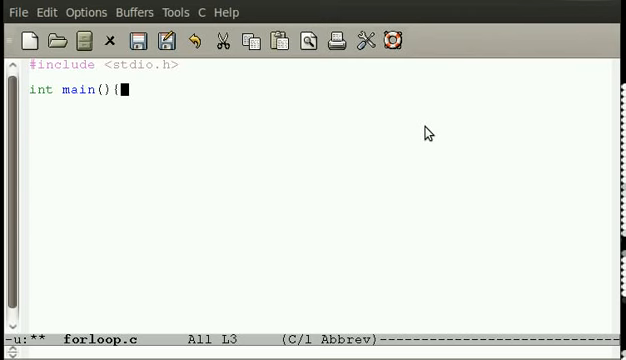
pyautogui.press('Return')
pyautogui.write('int i')
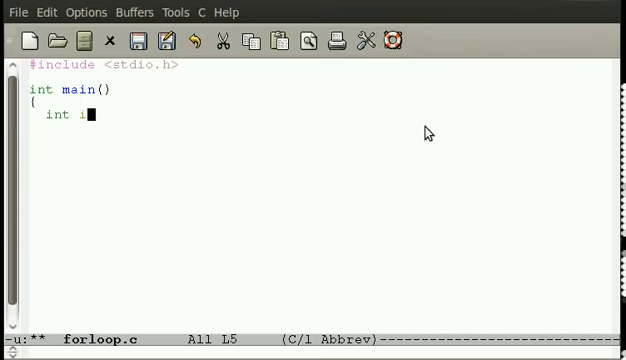
pyautogui.write(';')
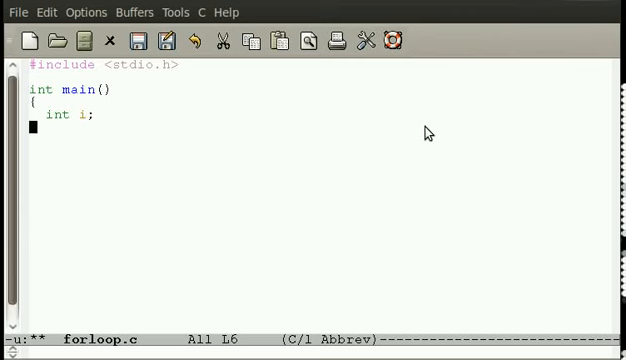
pyautogui.press('Return')
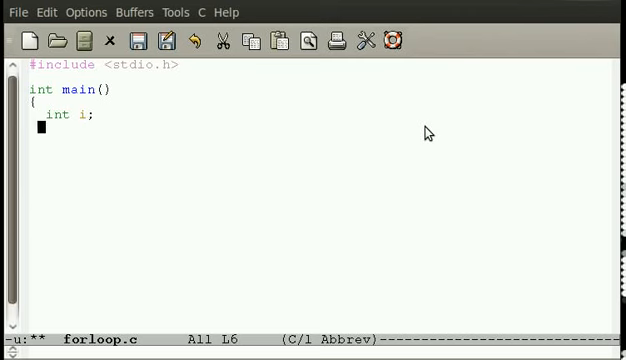
pyautogui.press('Return')
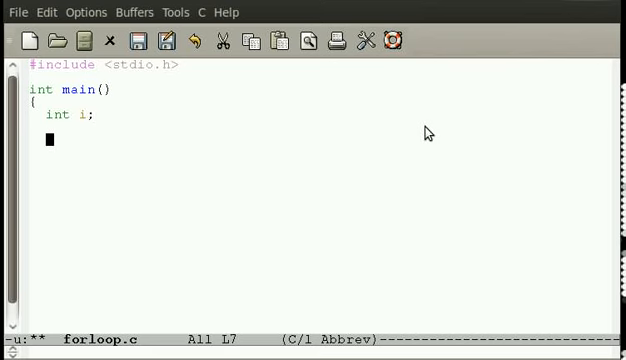
# Step: Write for(i=0;i<5;i++) with a body printing "i = " and i
pyautogui.write('for(i')
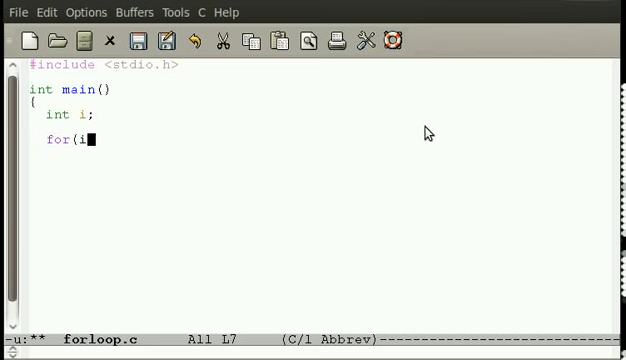
pyautogui.write('=0;i')
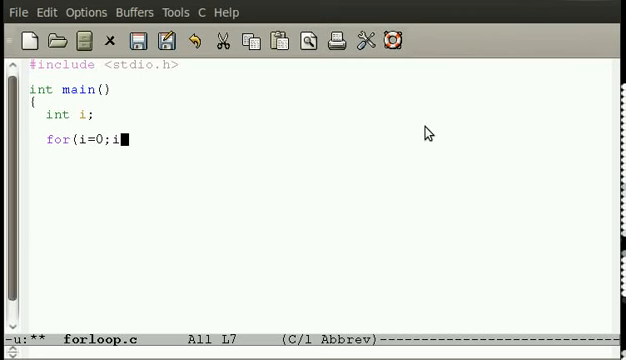
pyautogui.write('<5;i++')
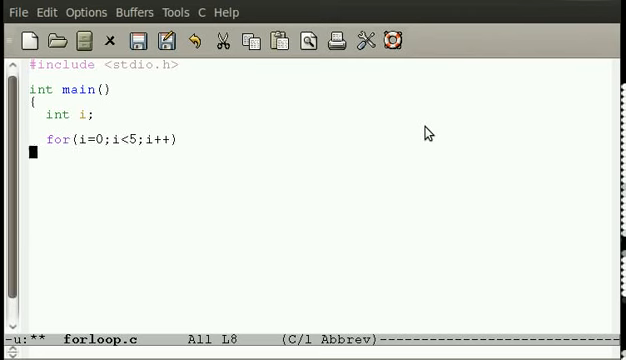
pyautogui.write('{')
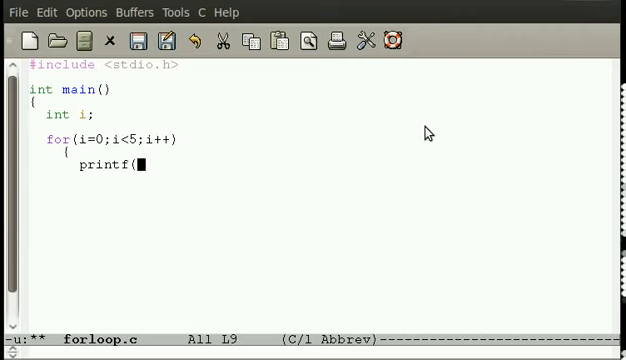
pyautogui.write('"i = %d\\n')
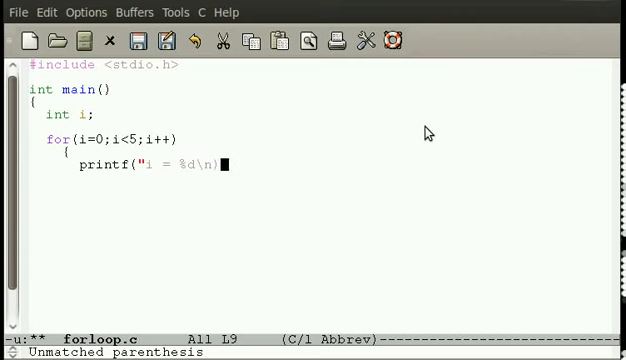
pyautogui.write('",);')
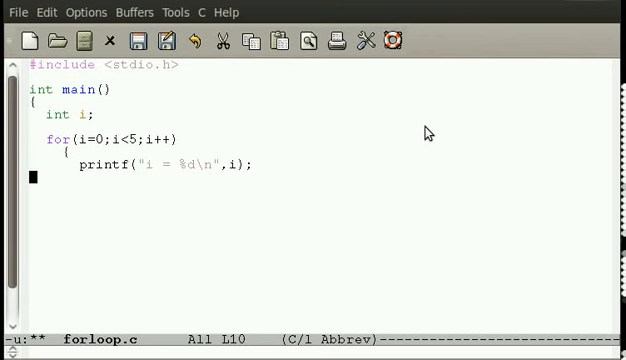
pyautogui.write('}')
pyautogui.click(324, 201)
pyautogui.write('return 0;')
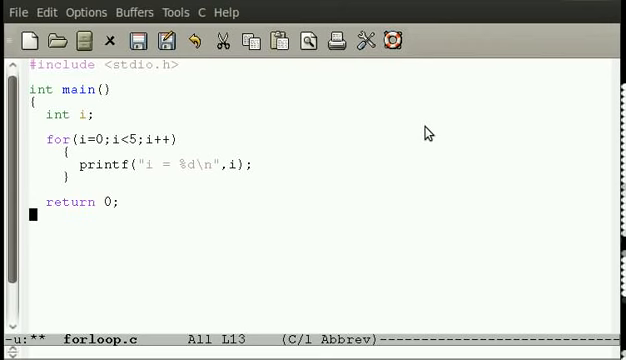
# Step: Move point back up to the for line after closing main
pyautogui.press('Up')
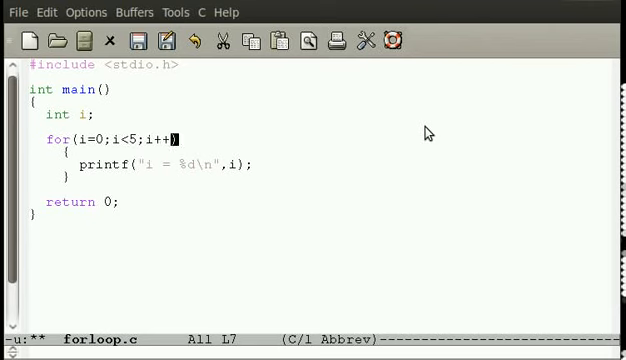
# Step: Run ./forloop in the GNOME Terminal
pyautogui.click(163, 165)
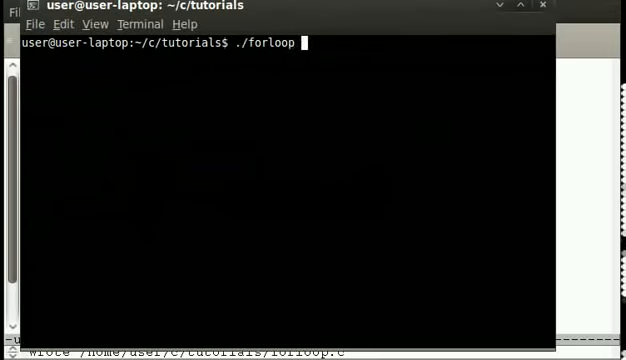
pyautogui.press('Return')
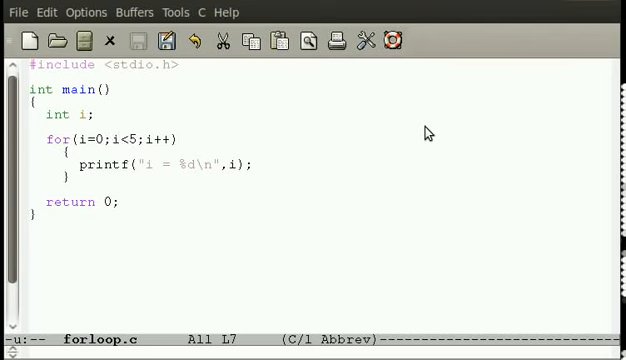
# Step: Recompile with gcc forloop.c -o forloop in the terminal
pyautogui.click(106, 138)
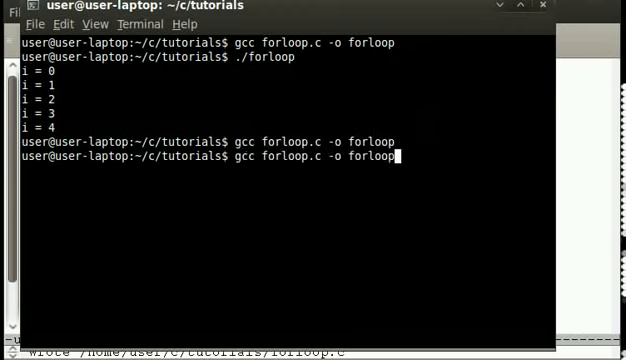
pyautogui.press('Return')
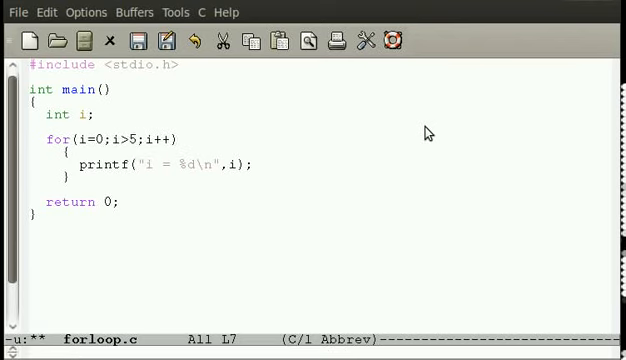
# Step: Set the loop condition to i>=-5, try i-- then i++, and run ./forloop
pyautogui.write('>=-5')
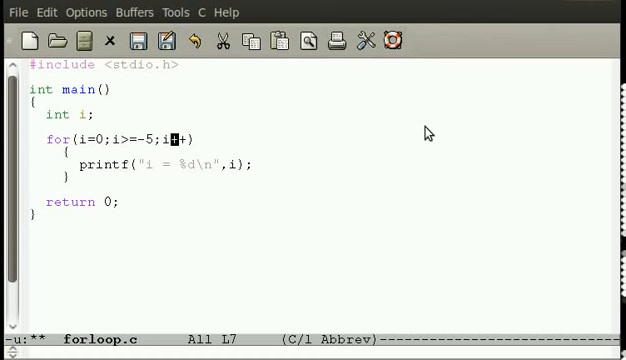
pyautogui.write('--')
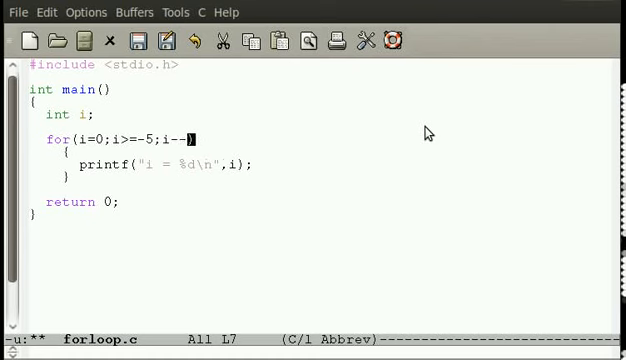
pyautogui.write('++')
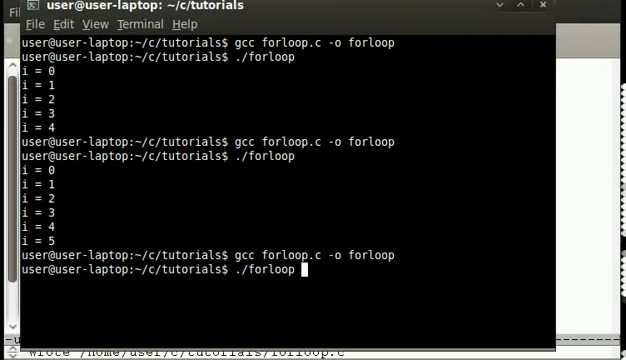
pyautogui.press('Return')
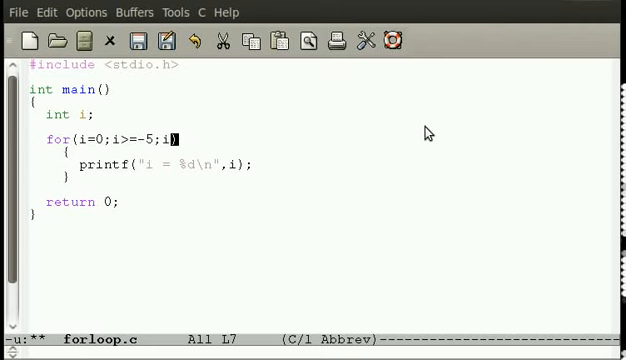
# Step: Save forloop.c with the update as i--, then retype it as i++
pyautogui.write('--')
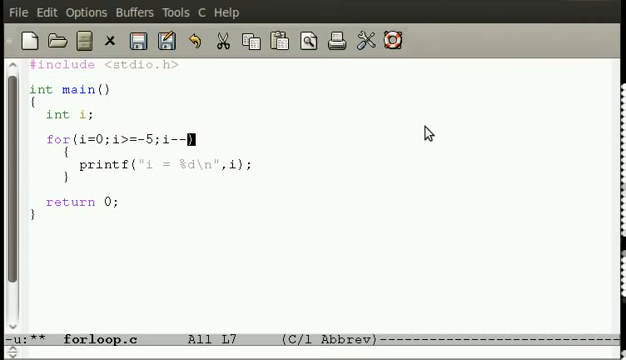
pyautogui.click(143, 41)
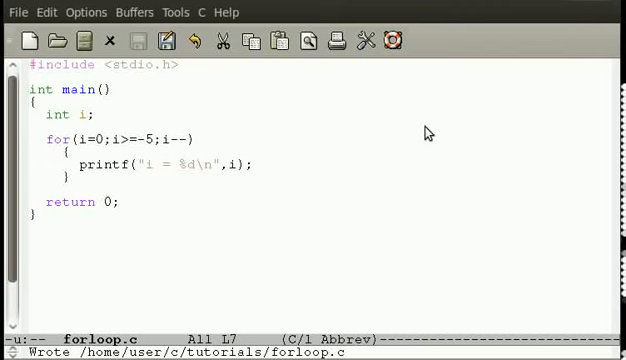
pyautogui.write('++')
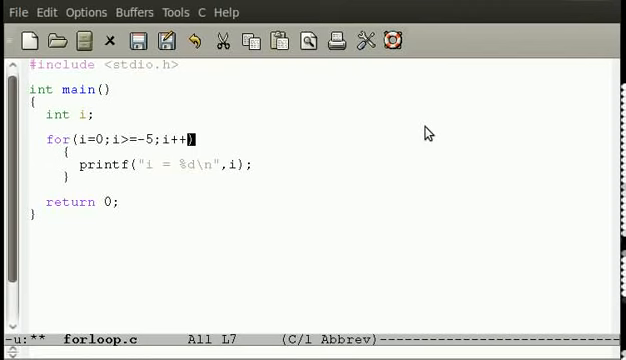
# Step: Save forloop.c and start editing the initializer after i=
pyautogui.click(65, 137)
pyautogui.write('-1')
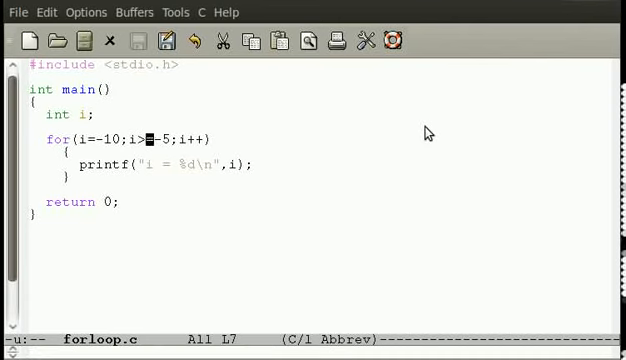
pyautogui.write('=')
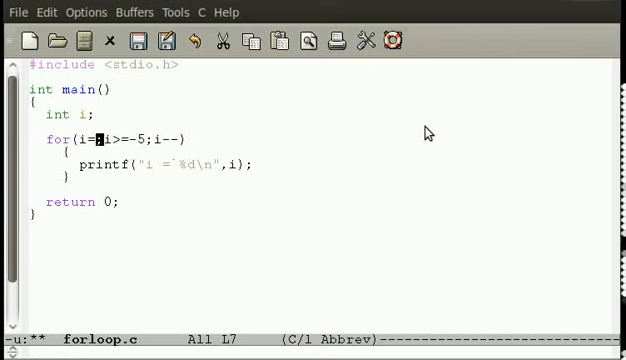
# Step: Enter -10 as the start value, change > to <, and save forloop.c
pyautogui.write('-10')
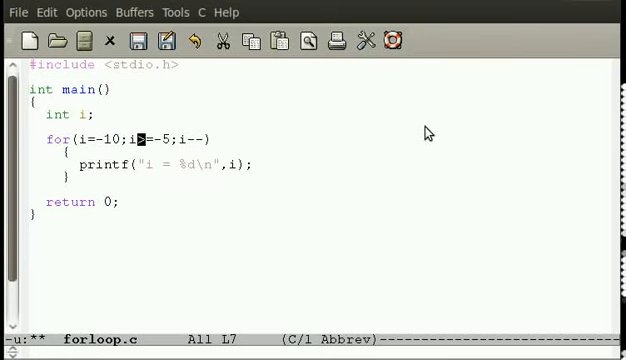
pyautogui.write('<')
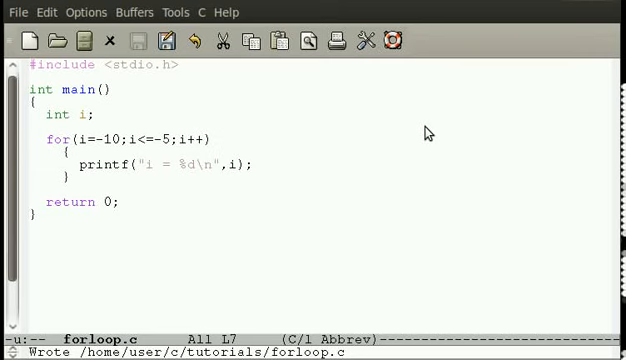
pyautogui.click(210, 138)
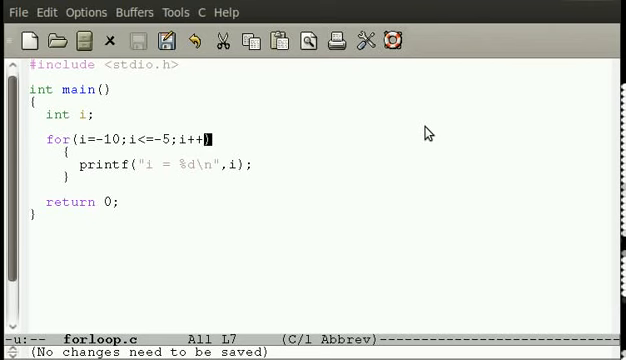
pyautogui.moveTo(424, 132)
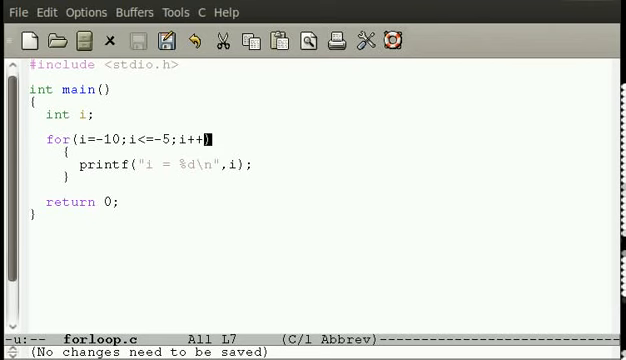